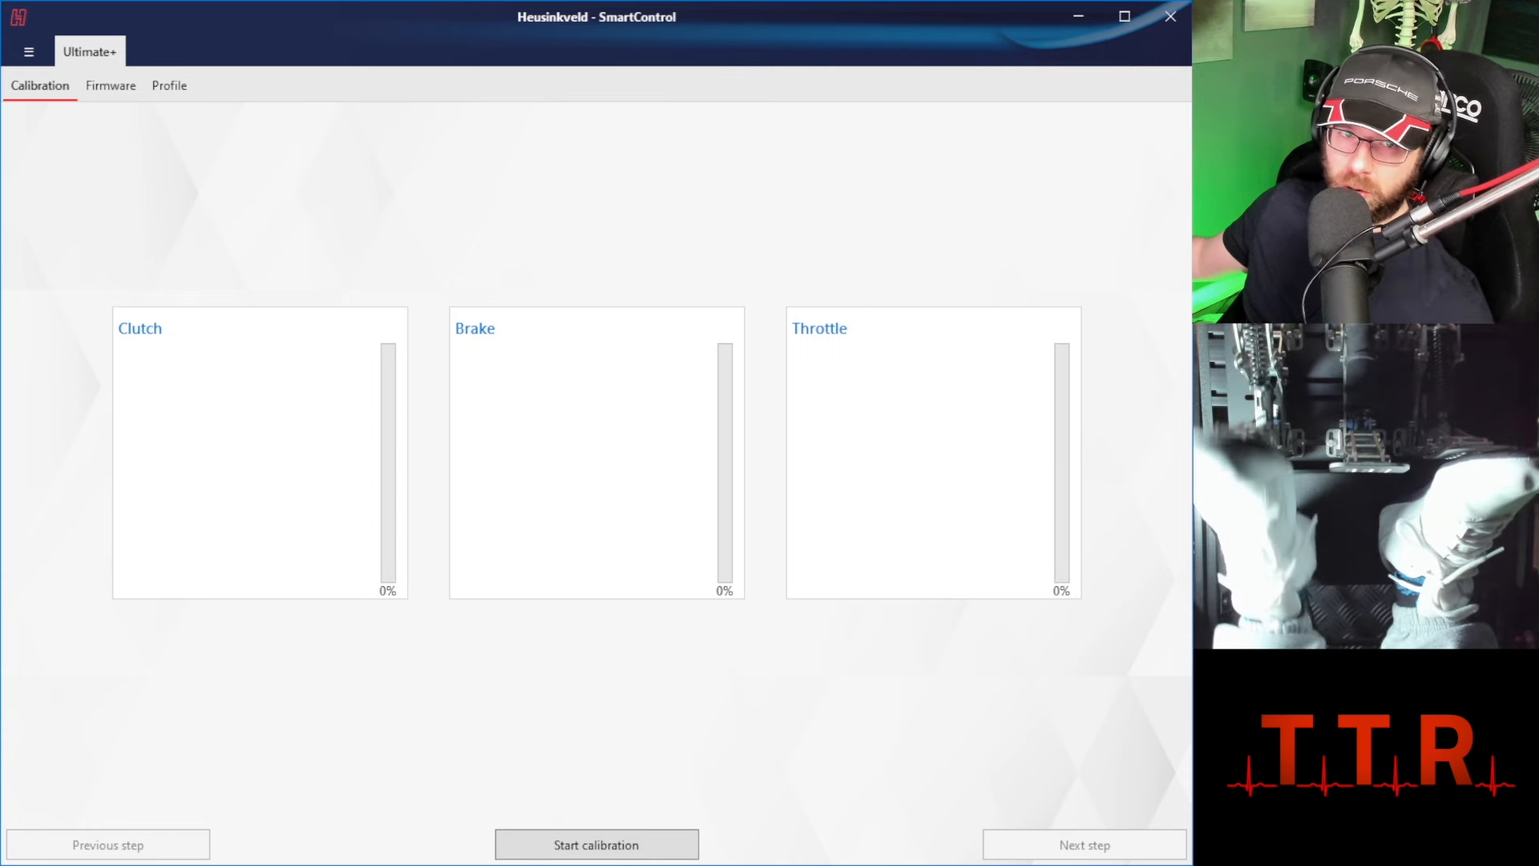
Show the installed firmware version 1.9.3 for the Ultimate+ pedals
click(112, 85)
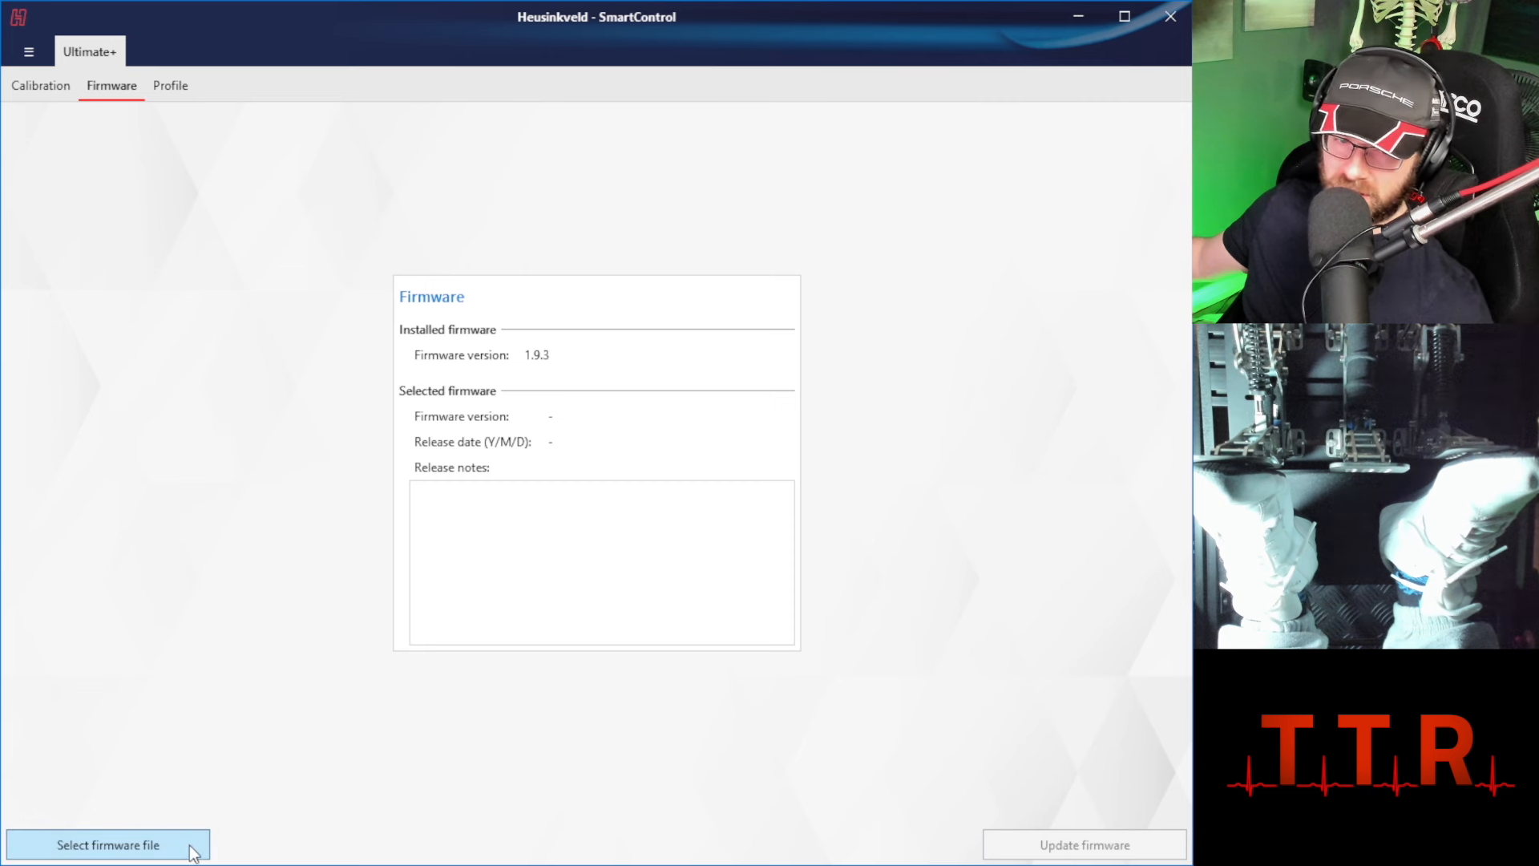
mouse_move(246, 189)
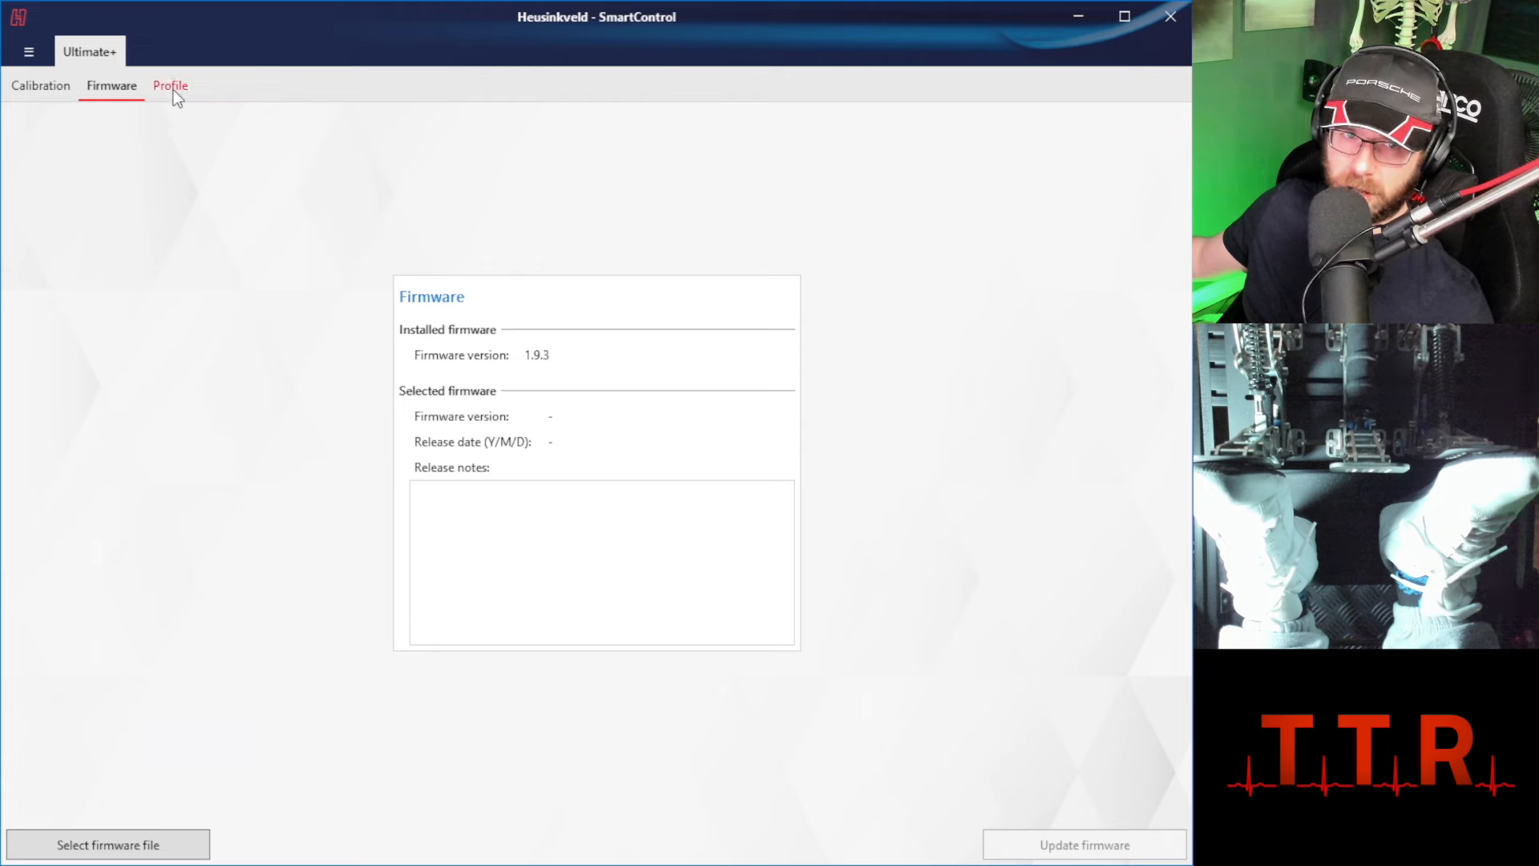
In the pedal Profile settings, set the throttle top deadzone to 12% by dragging its Dz marker
click(170, 85)
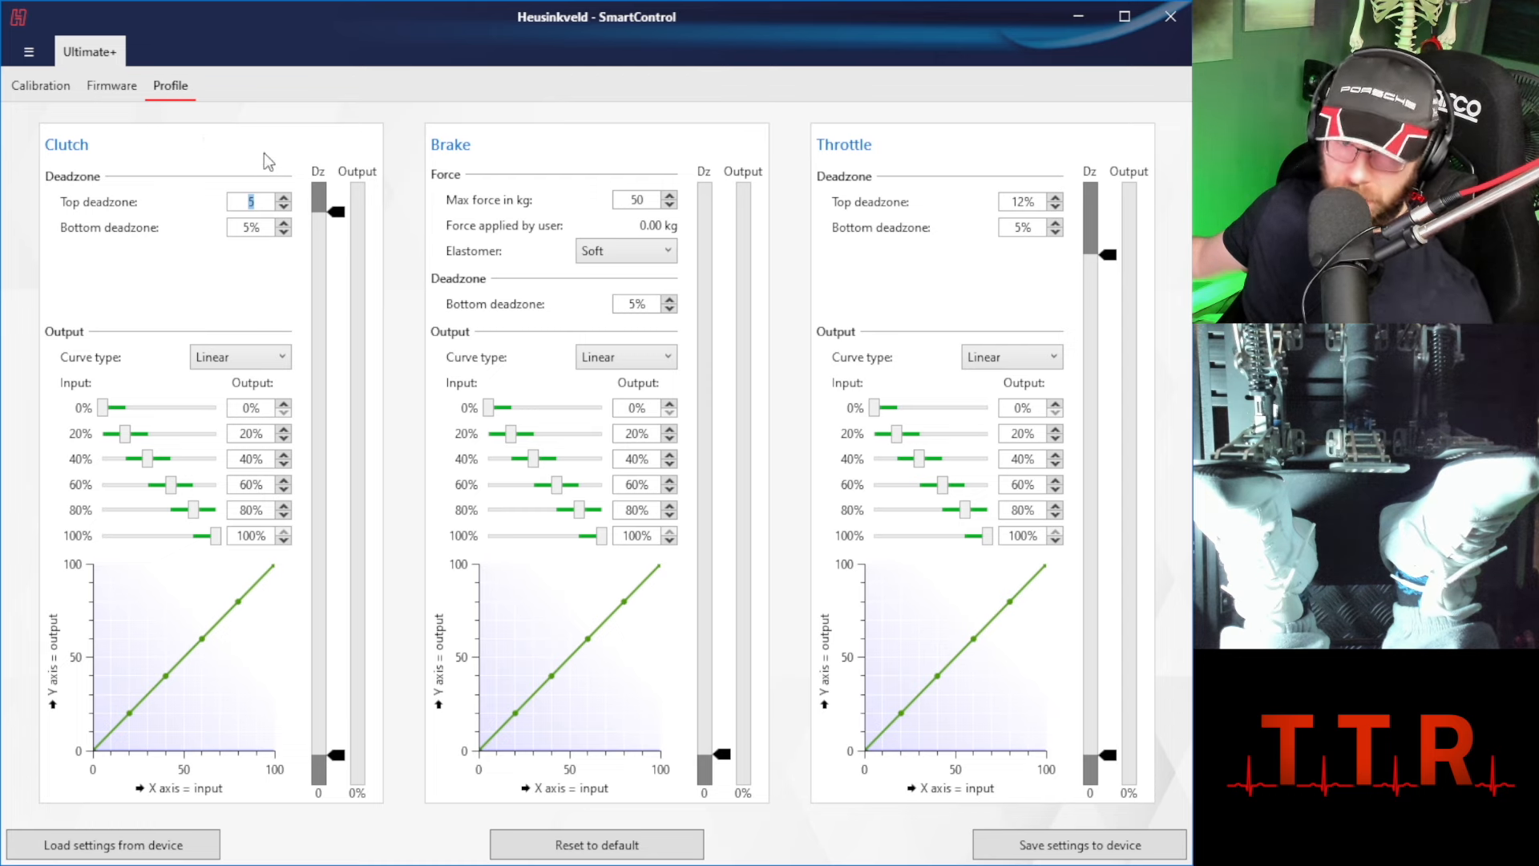
mouse_move(889, 349)
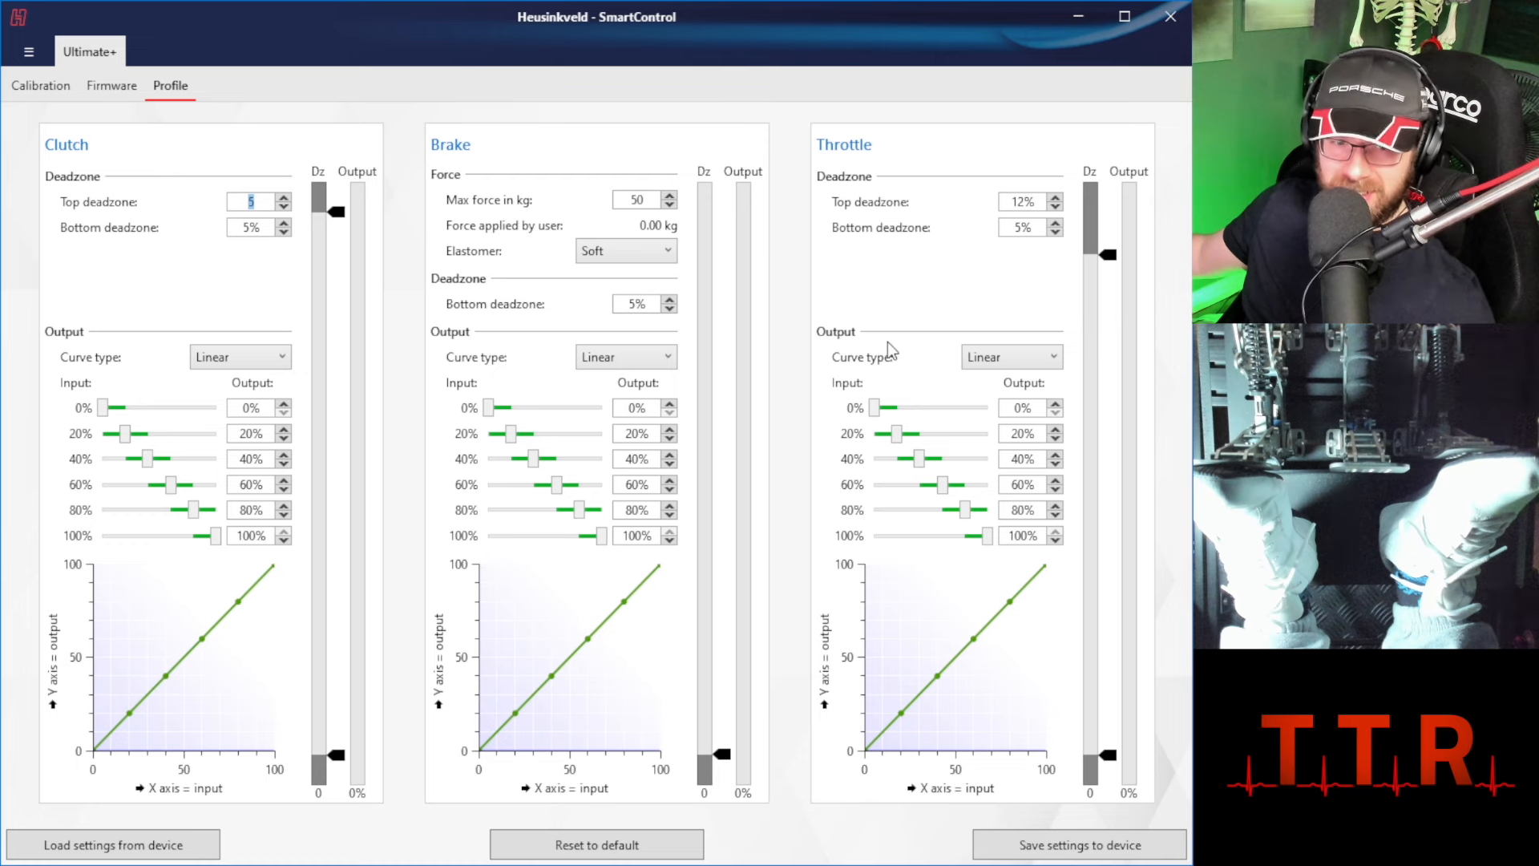
mouse_move(1044, 513)
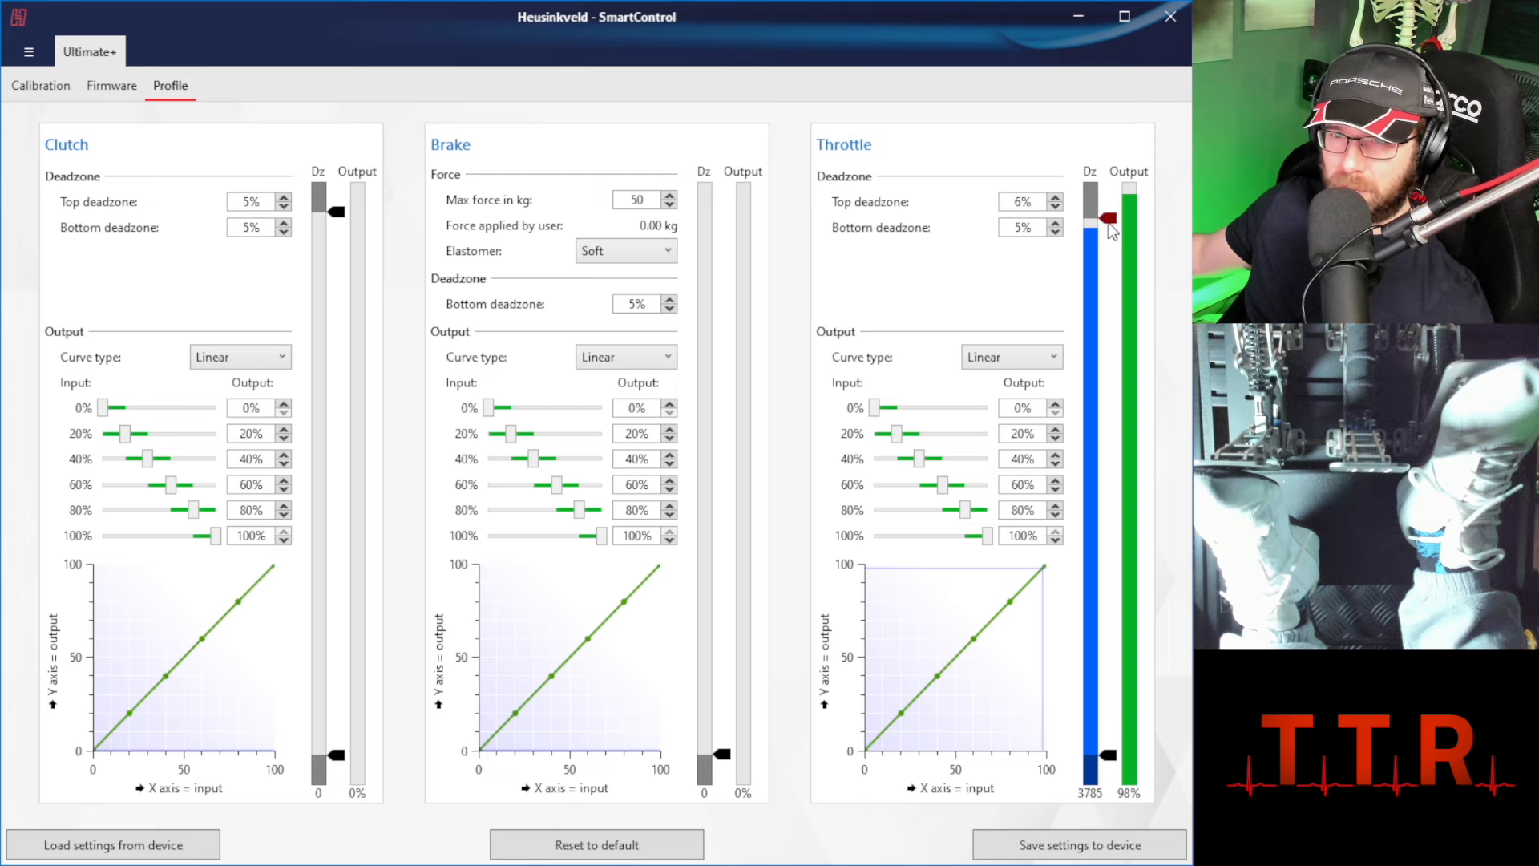
drag(1103, 218, 1103, 246)
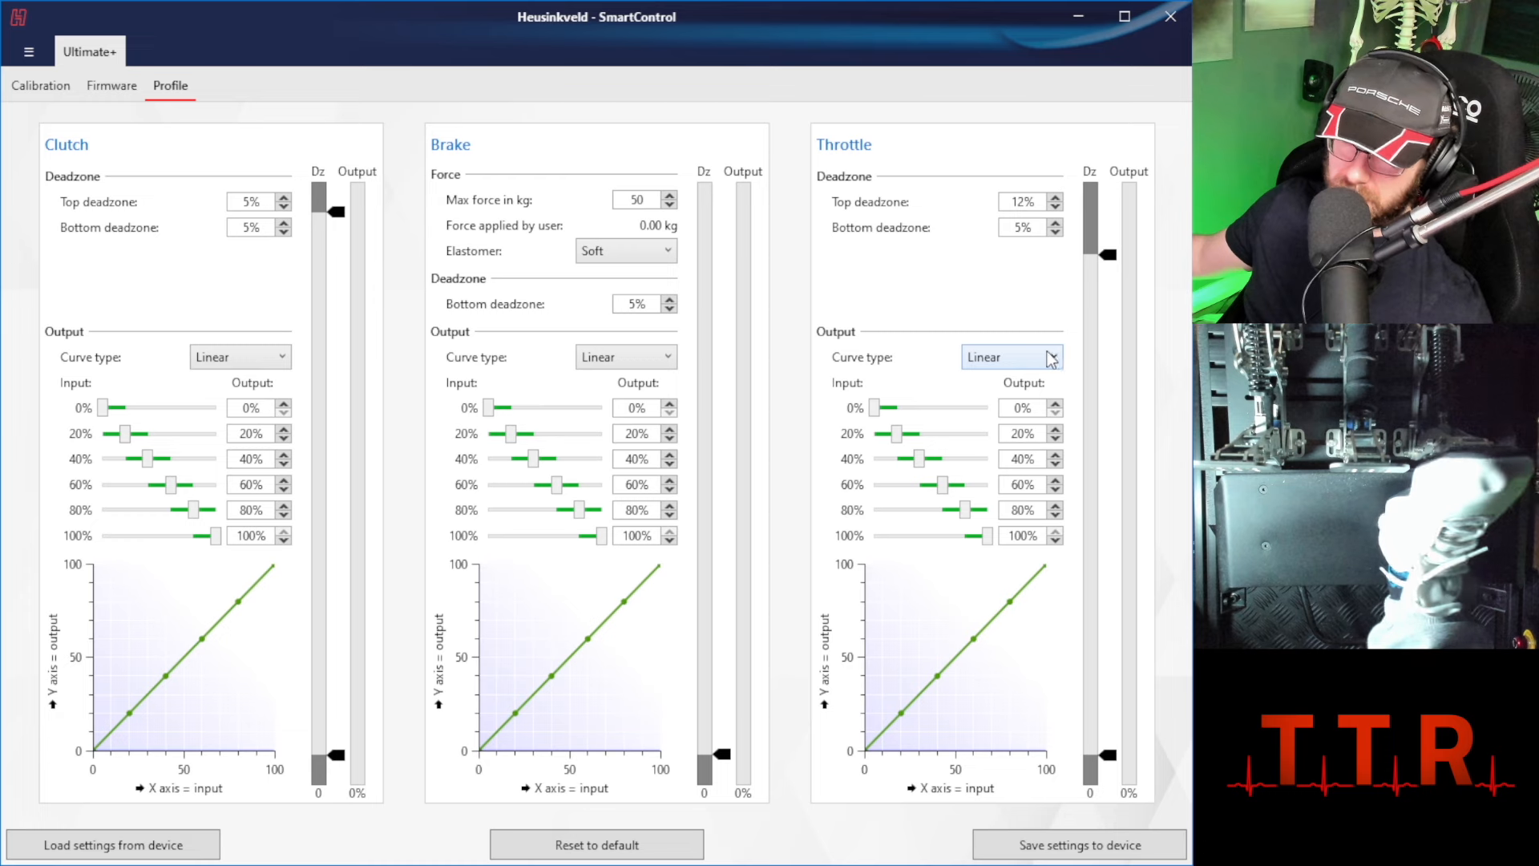
mouse_move(1053, 353)
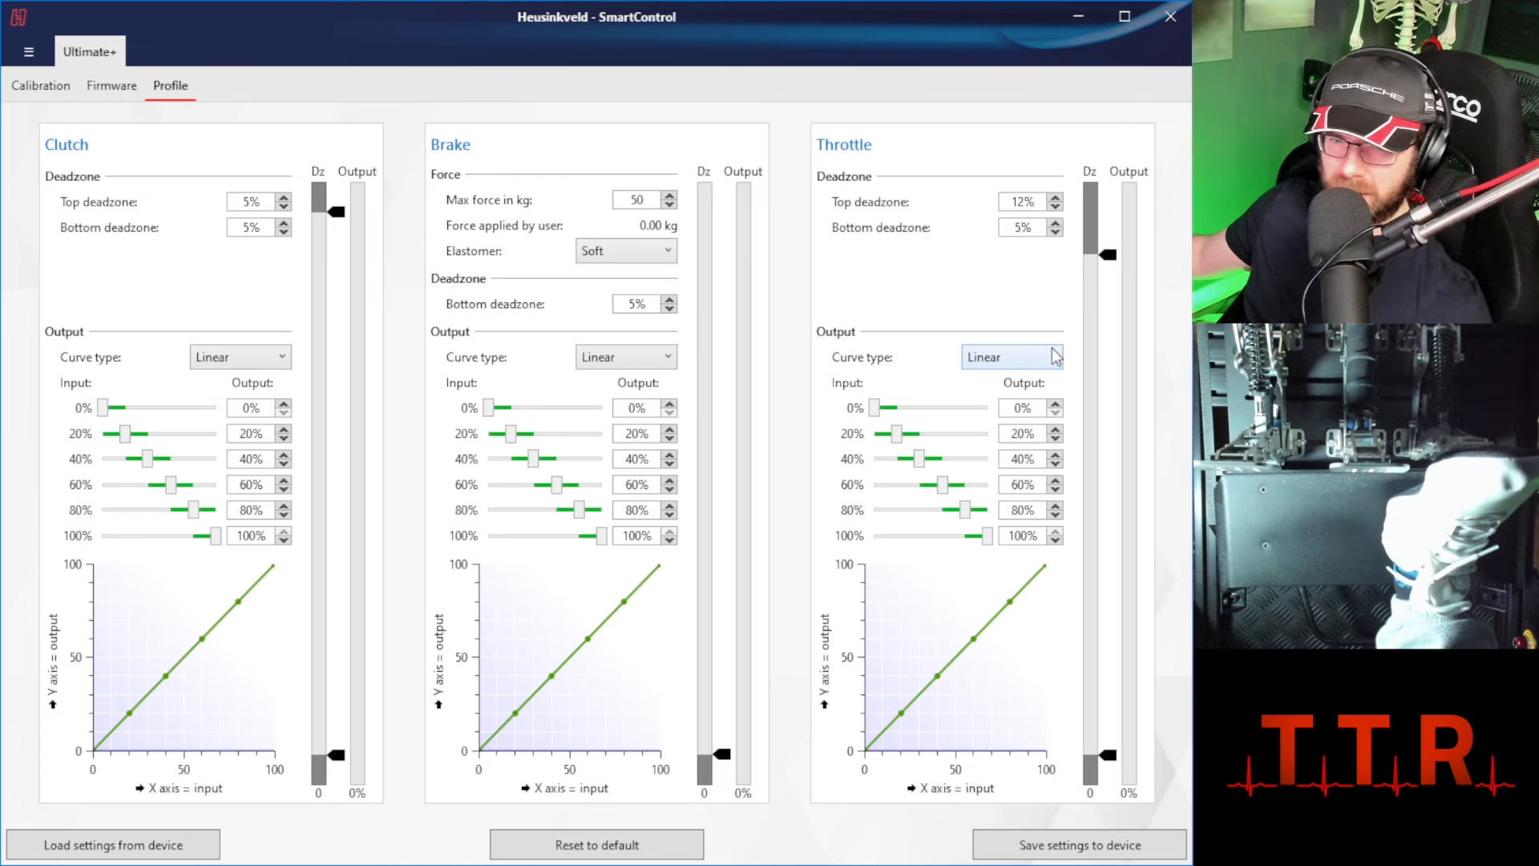
click(1010, 355)
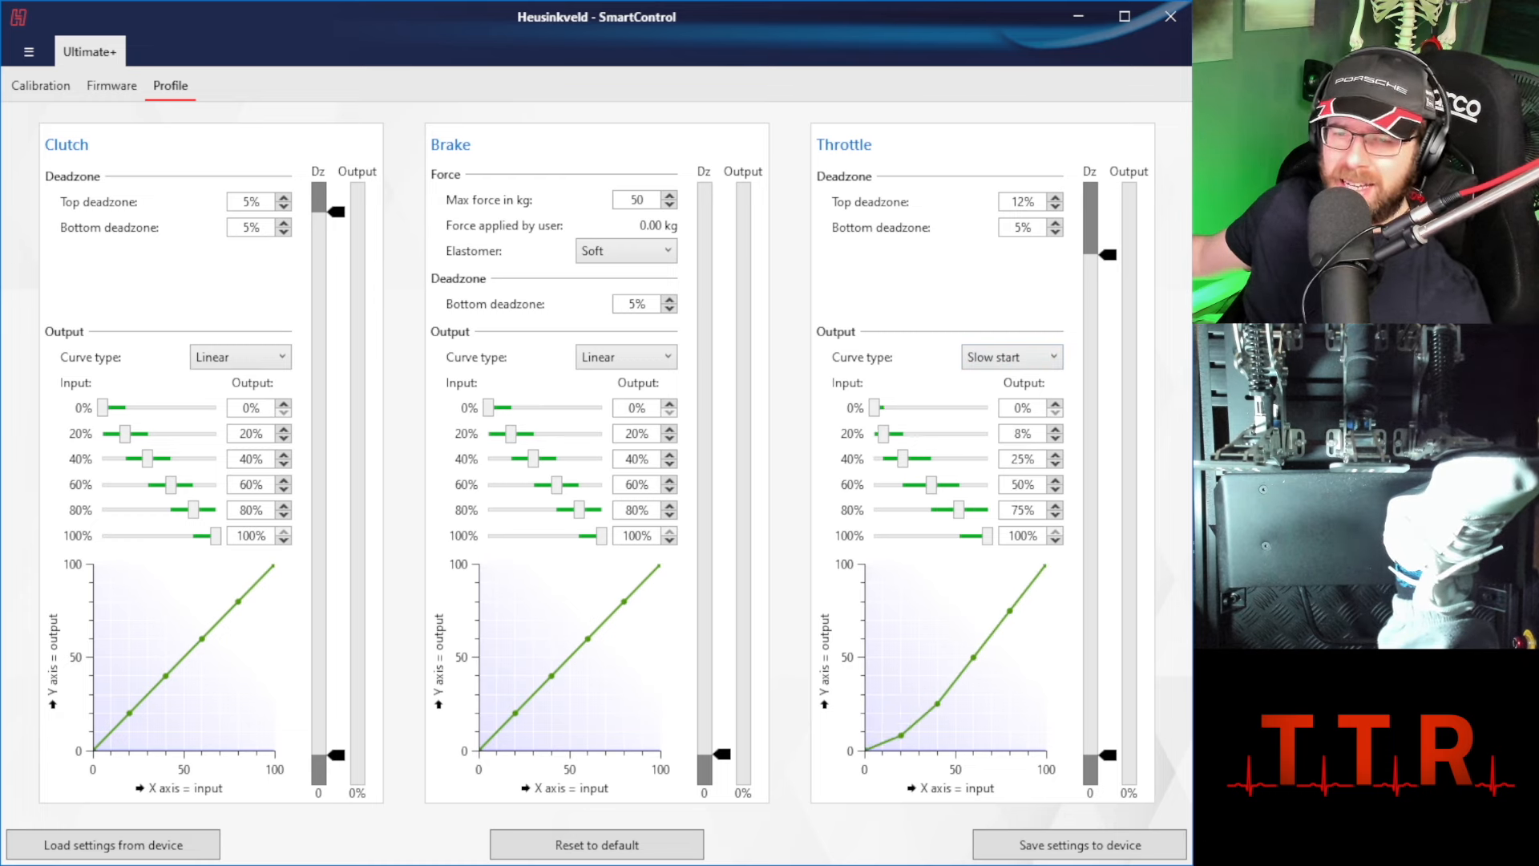
mouse_move(1132, 496)
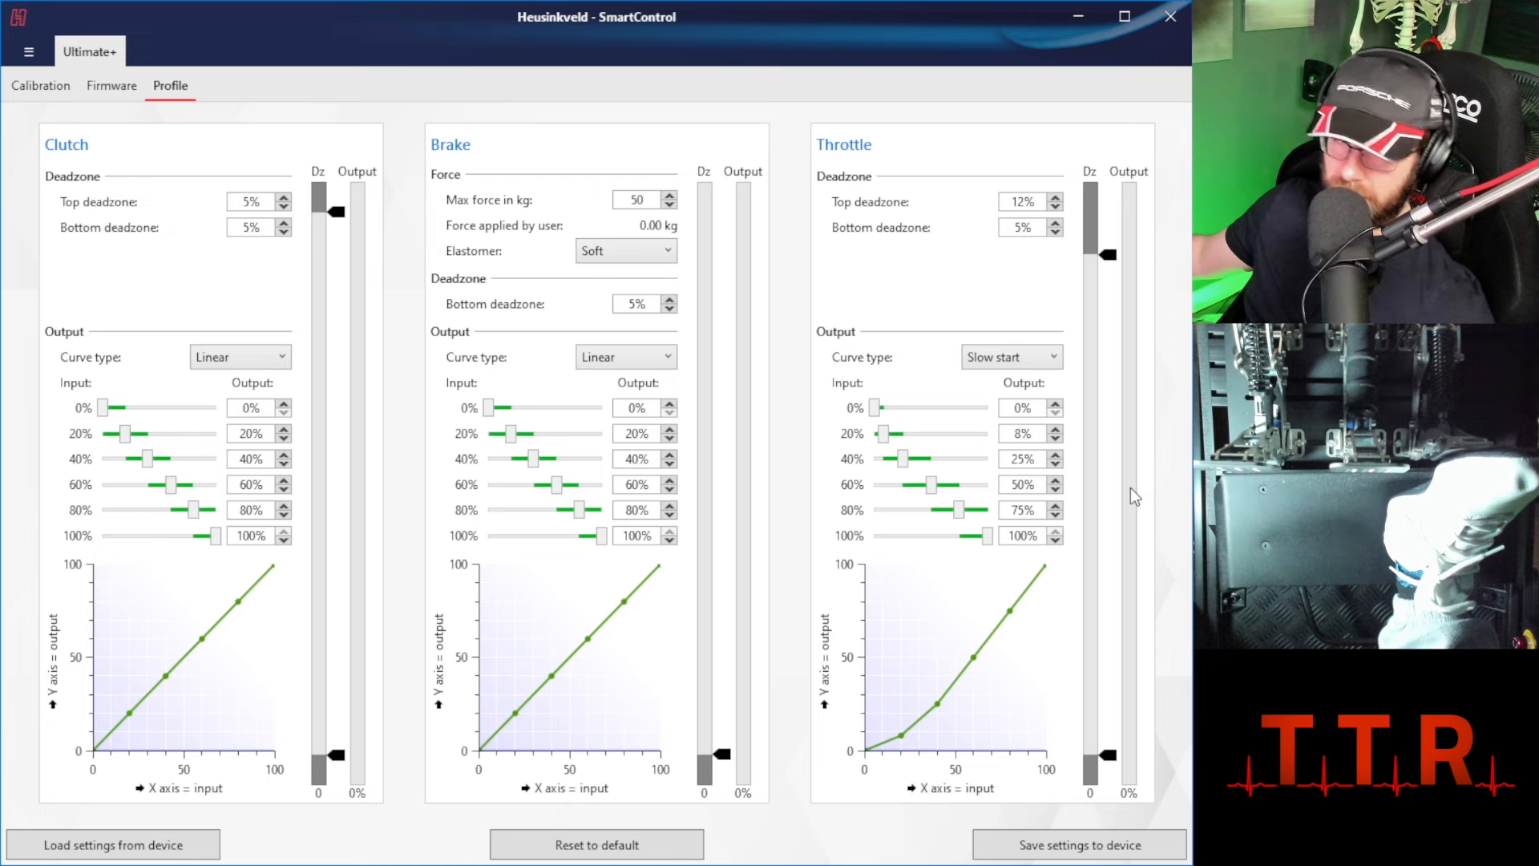
mouse_move(1135, 582)
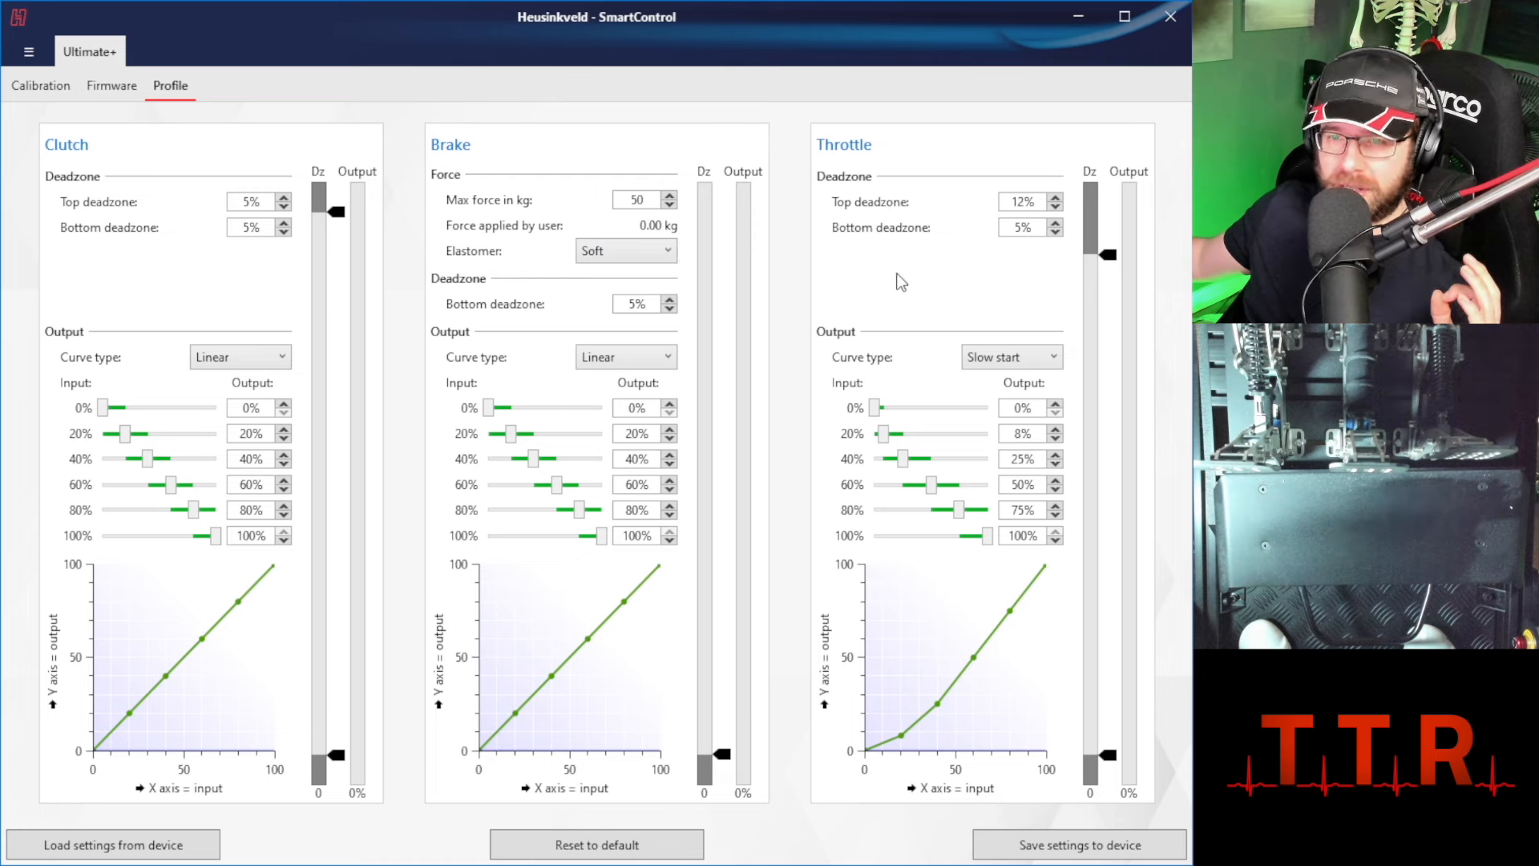
click(1011, 356)
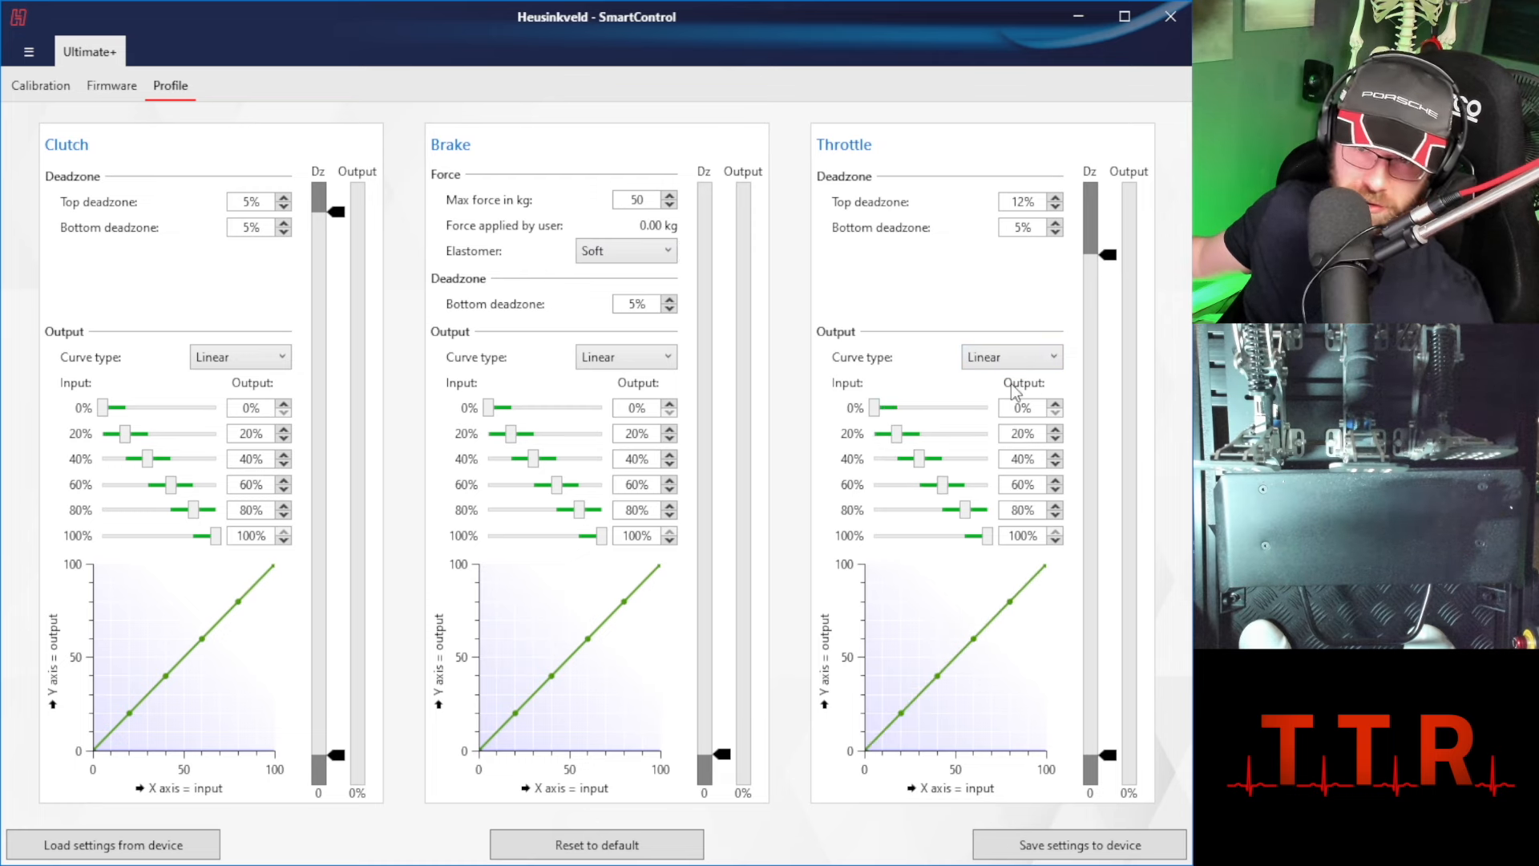